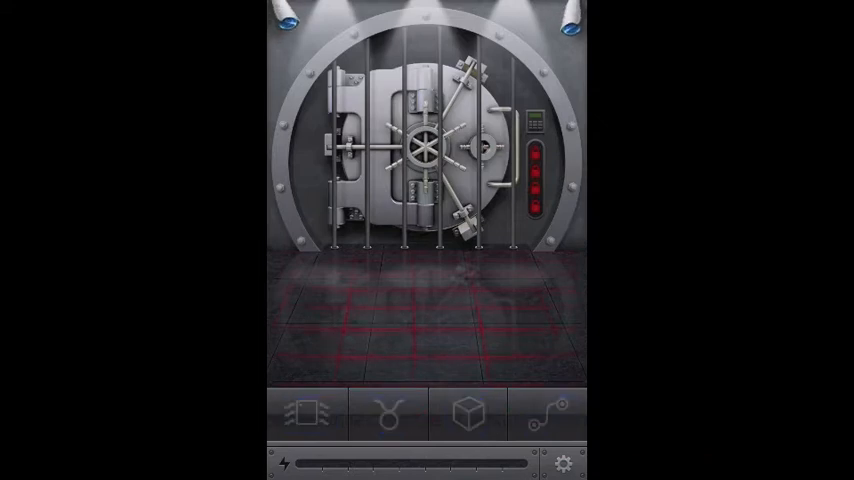
Open the circuit-chip vault set and start its first puzzle
{"action": "left_click", "coordinate": [307, 414]}
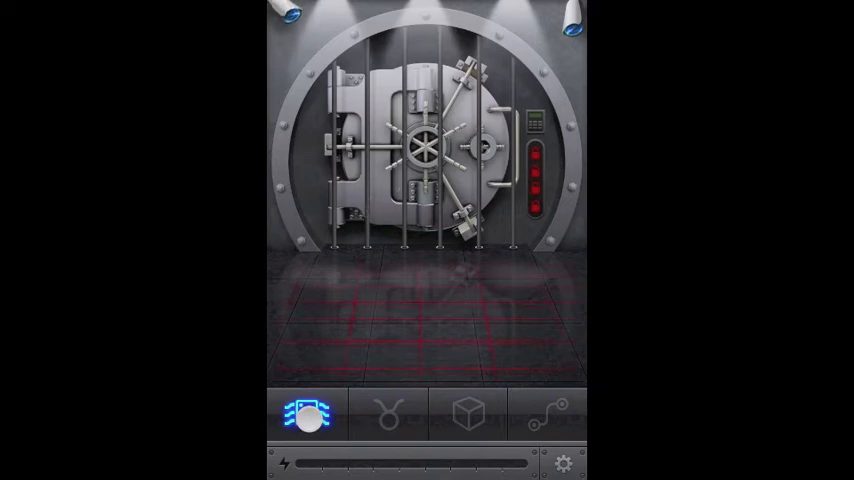
{"action": "left_click", "coordinate": [306, 414]}
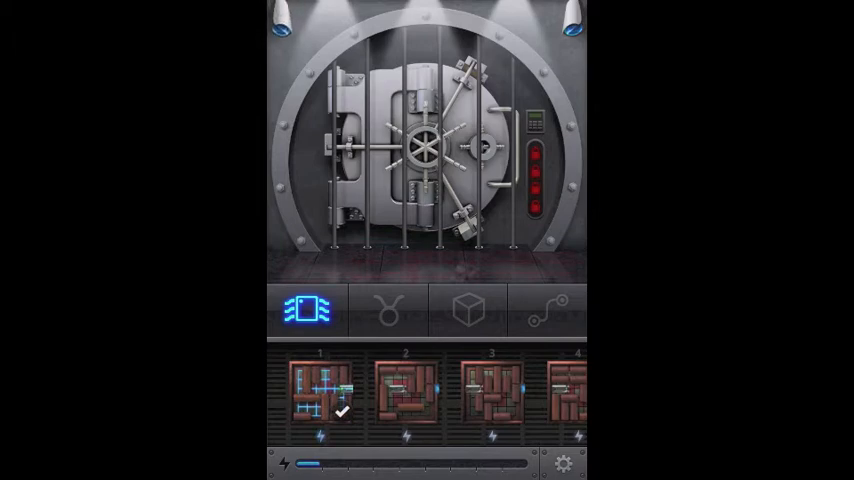
Switch to the second vault set, the horn-symbol category
{"action": "left_click", "coordinate": [415, 308]}
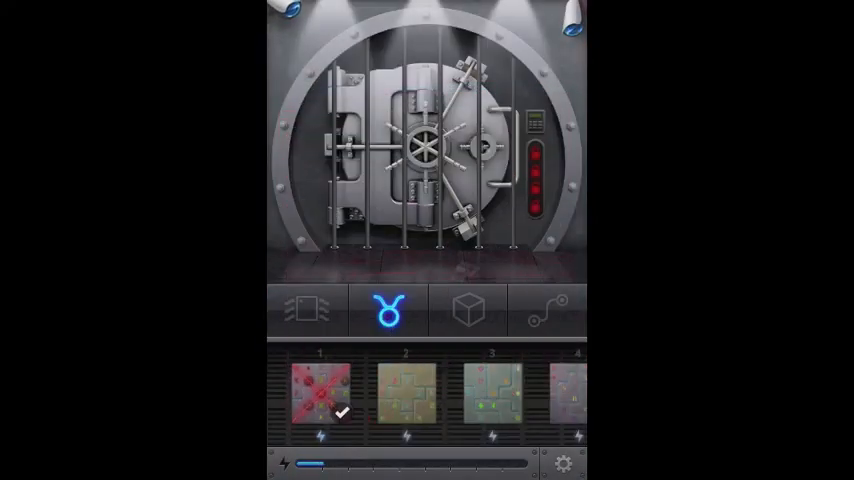
Open the cube vault set and start its first maze puzzle
{"action": "left_click", "coordinate": [464, 310]}
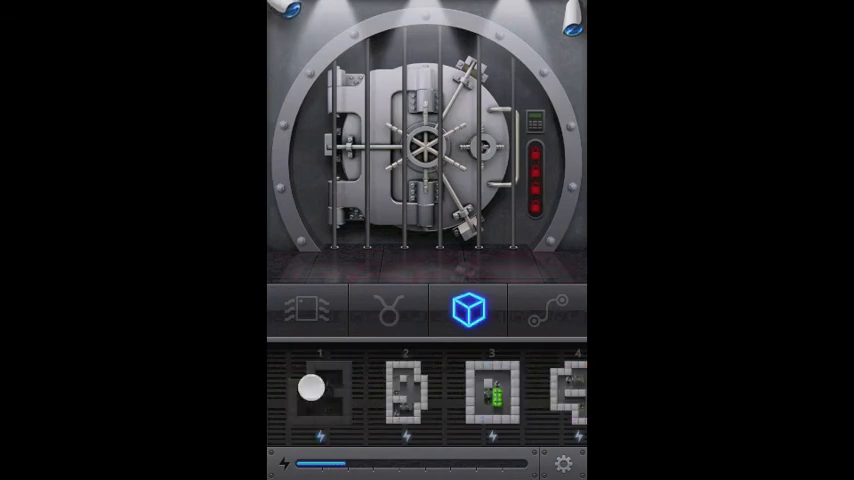
{"action": "left_click", "coordinate": [489, 405]}
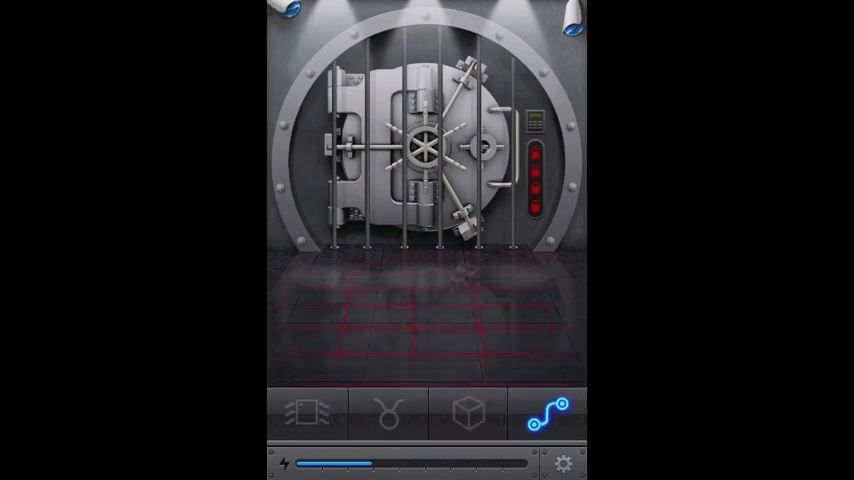
Open wire puzzle 1 and slide two right-column tiles up to complete the circuit
{"action": "left_click", "coordinate": [547, 413]}
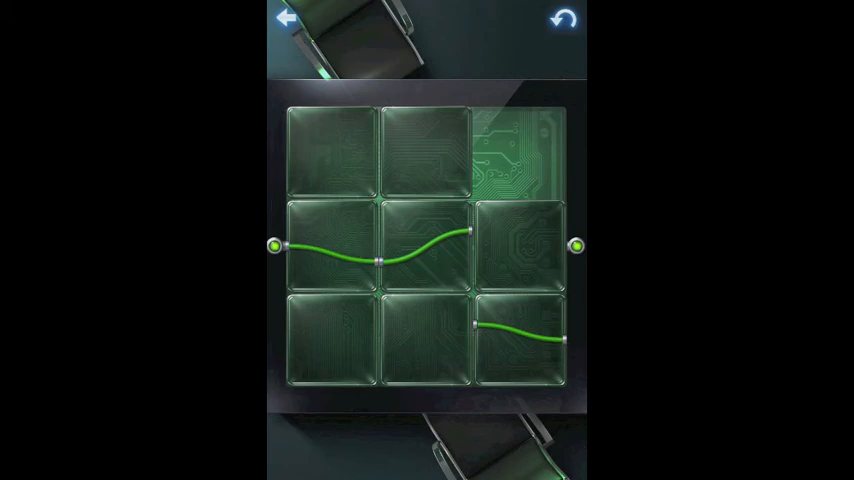
{"action": "left_click", "coordinate": [517, 155]}
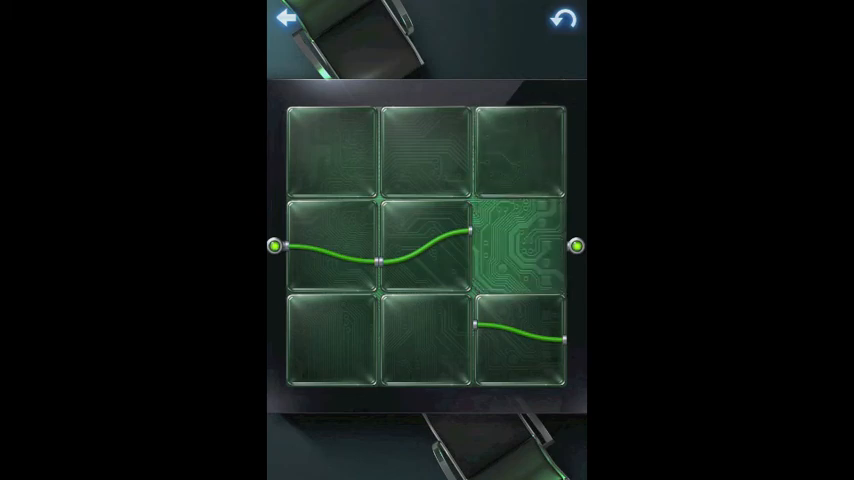
{"action": "left_click", "coordinate": [525, 335]}
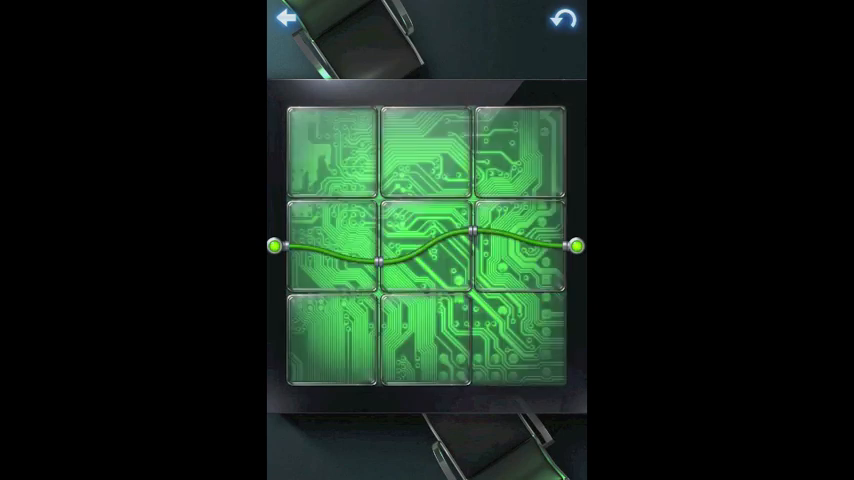